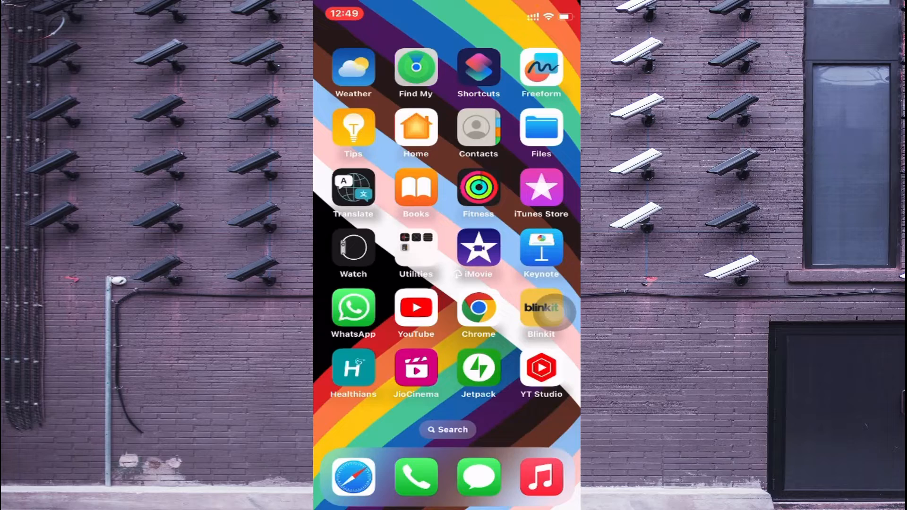
# Swipe through the iPhone home screen pages, ending on the first page with the App Store
pyautogui.hscroll(-3)
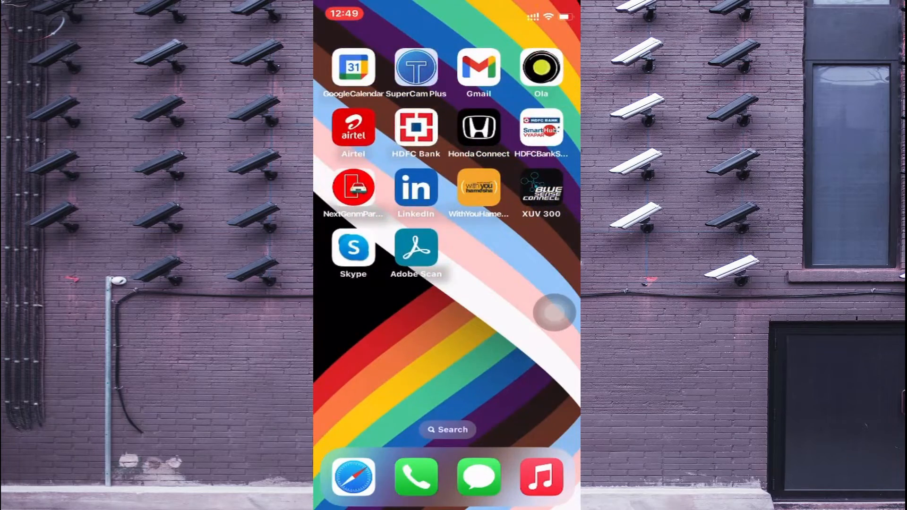
pyautogui.hscroll(-3)
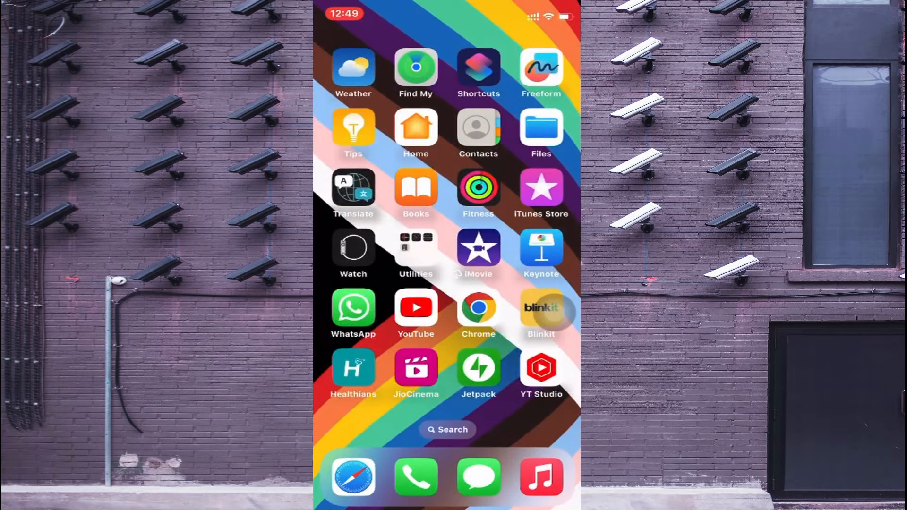
pyautogui.hscroll(-3)
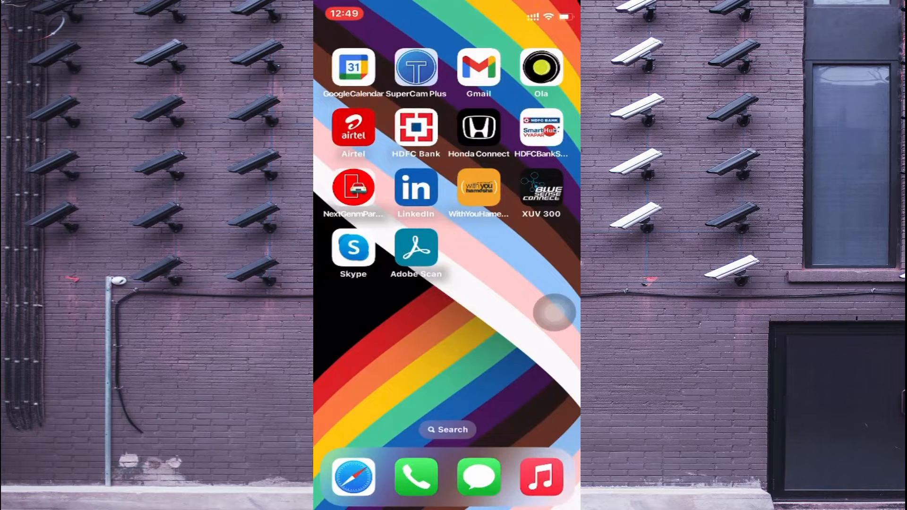
pyautogui.hscroll(-3)
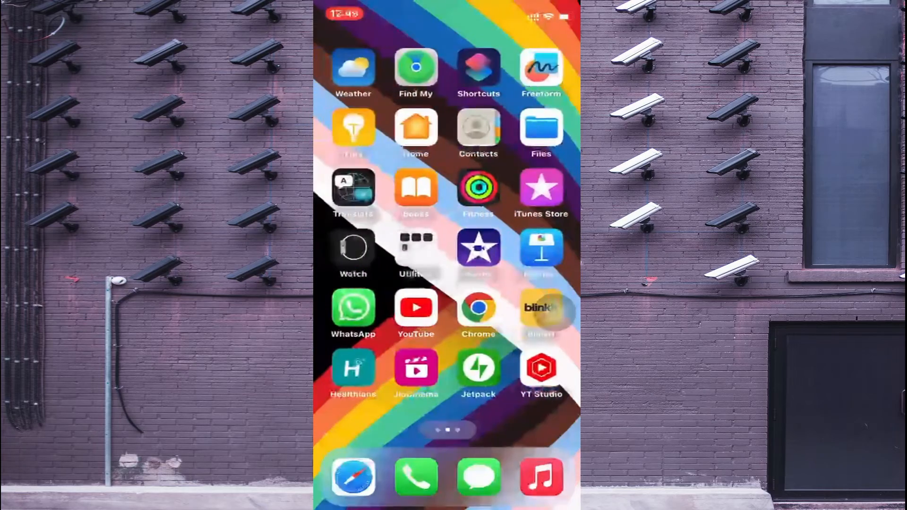
pyautogui.hscroll(-3)
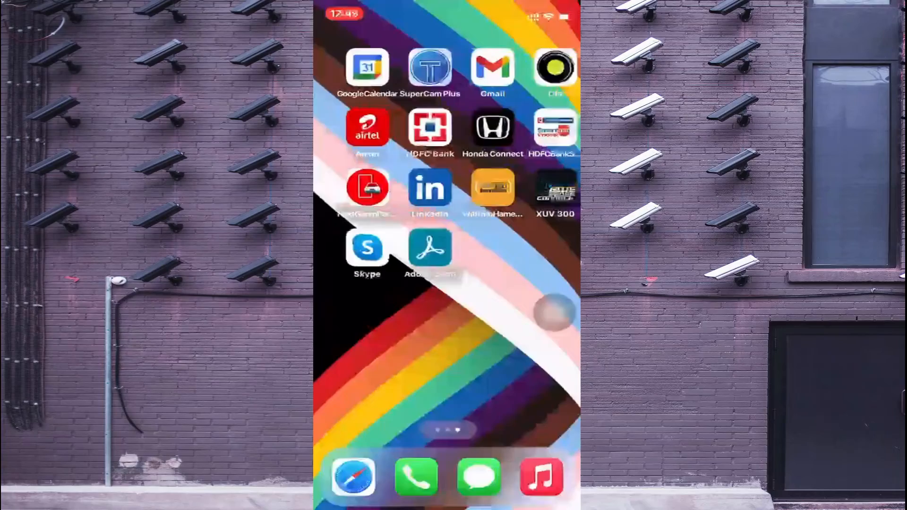
pyautogui.hscroll(-3)
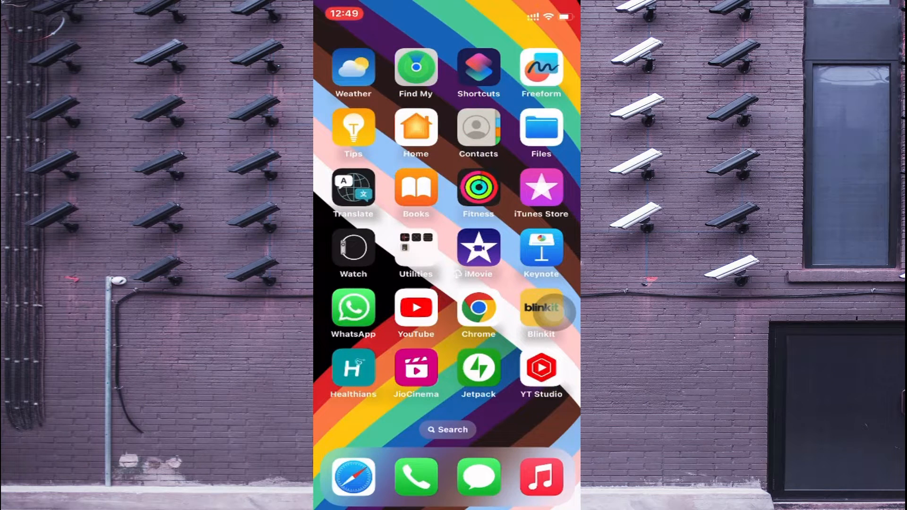
pyautogui.hscroll(-3)
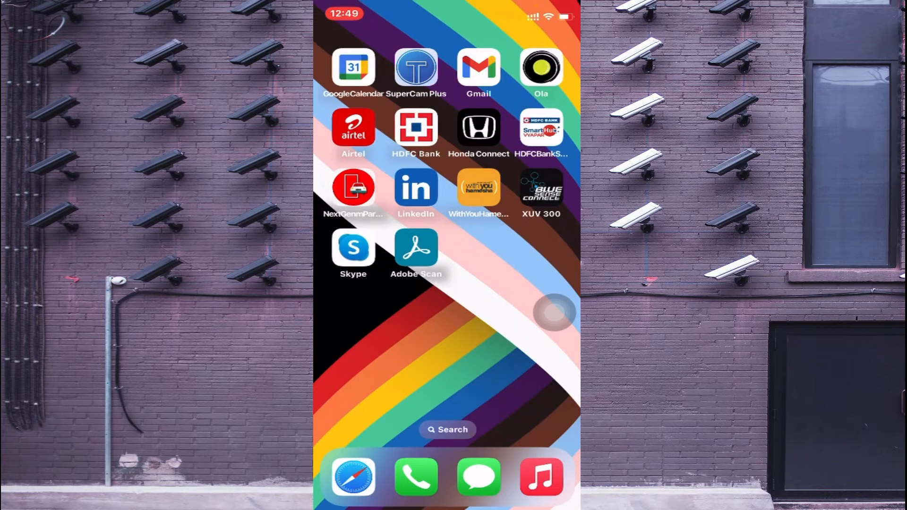
pyautogui.hscroll(3)
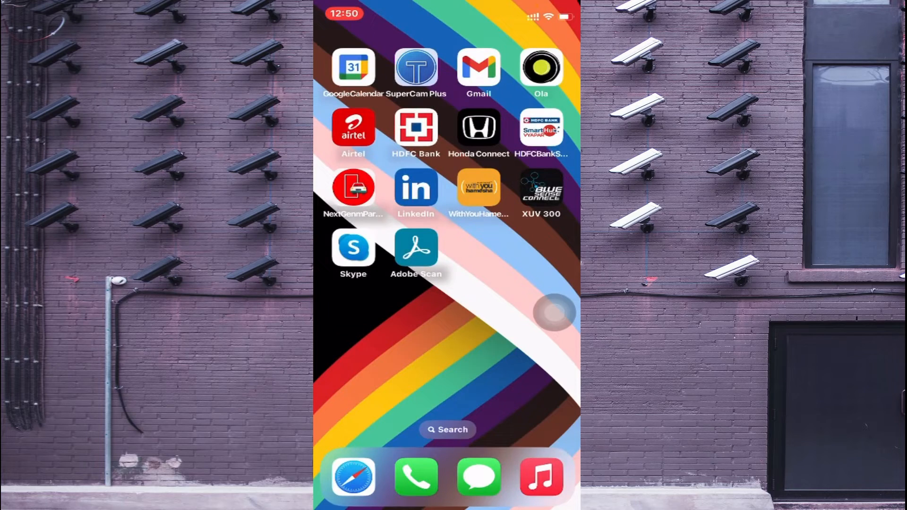
pyautogui.hscroll(-3)
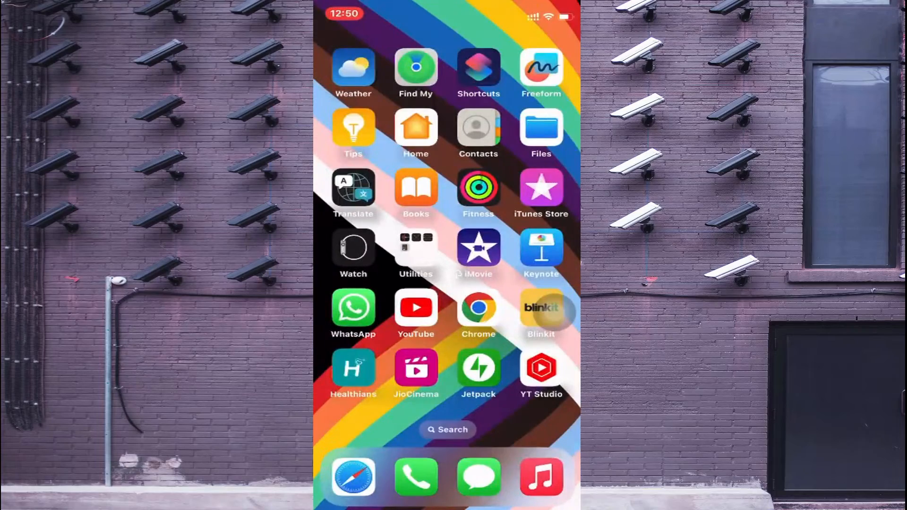
pyautogui.hscroll(-3)
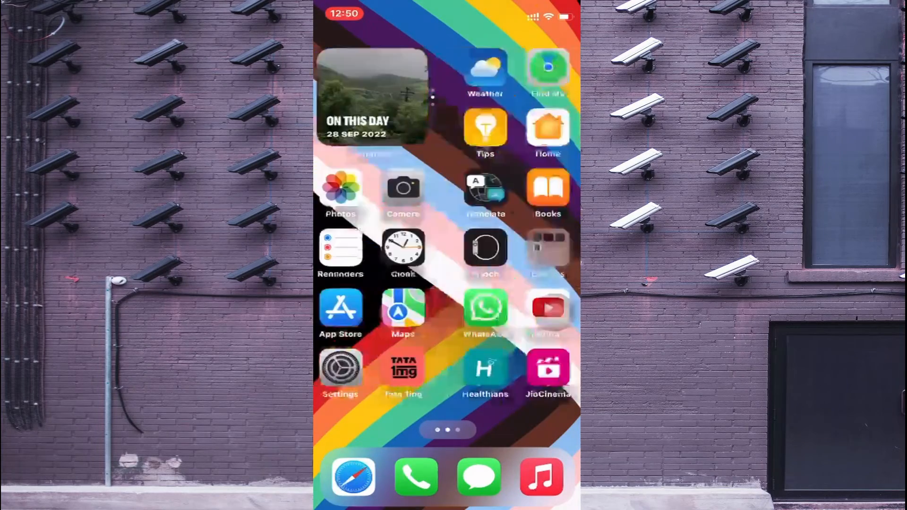
pyautogui.hscroll(-3)
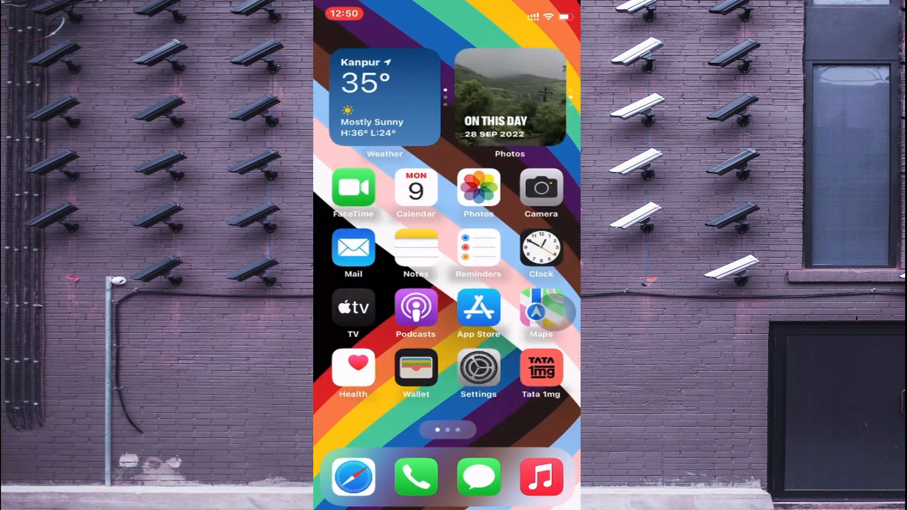
pyautogui.hscroll(-3)
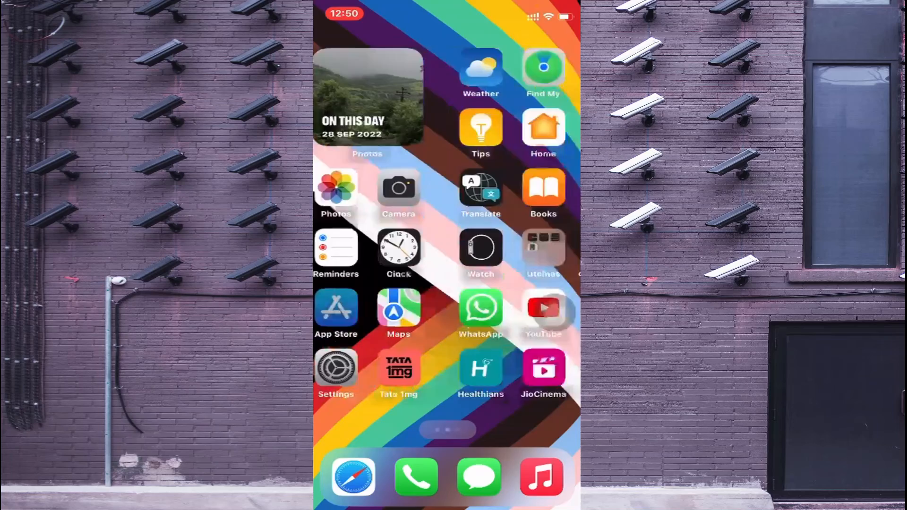
pyautogui.hscroll(-3)
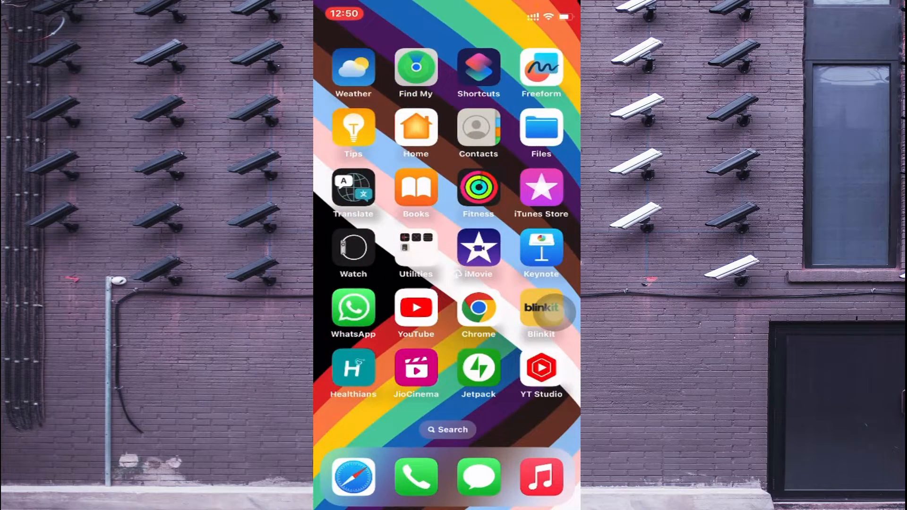
pyautogui.hscroll(-3)
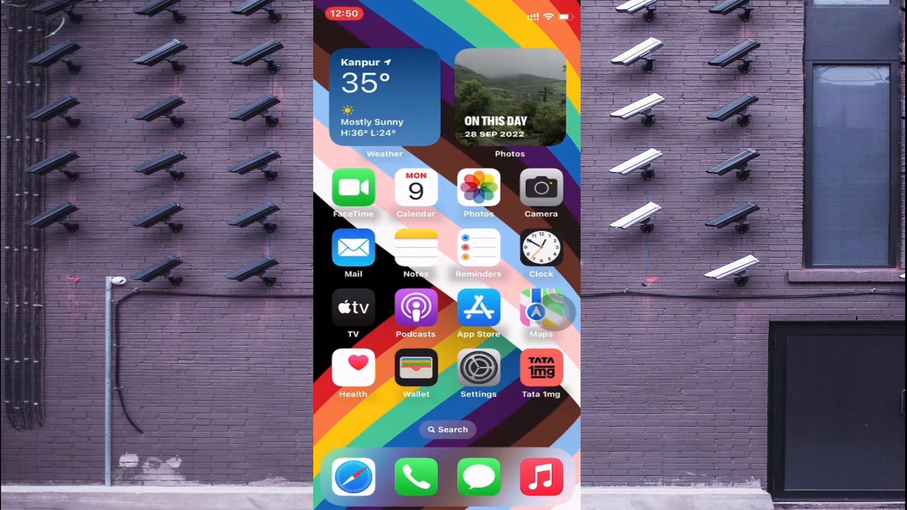
pyautogui.hscroll(-3)
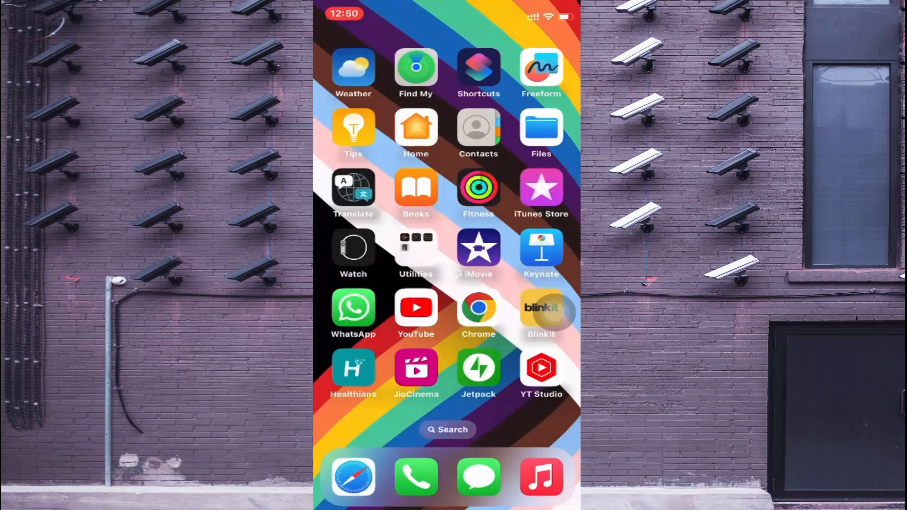
pyautogui.hscroll(-3)
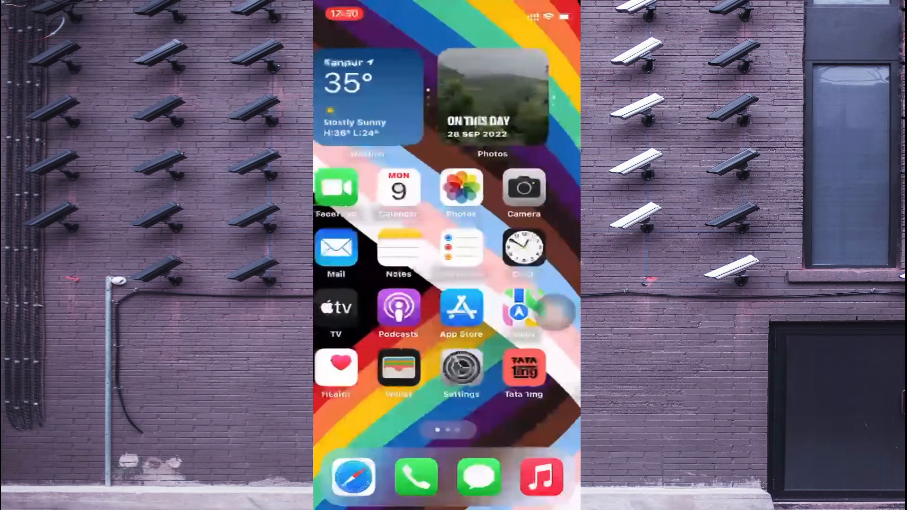
pyautogui.hscroll(-3)
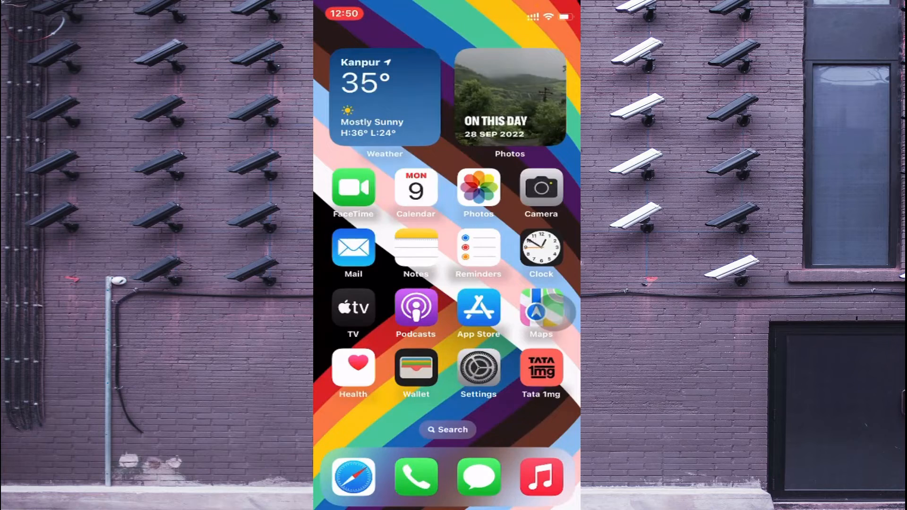
pyautogui.hscroll(-3)
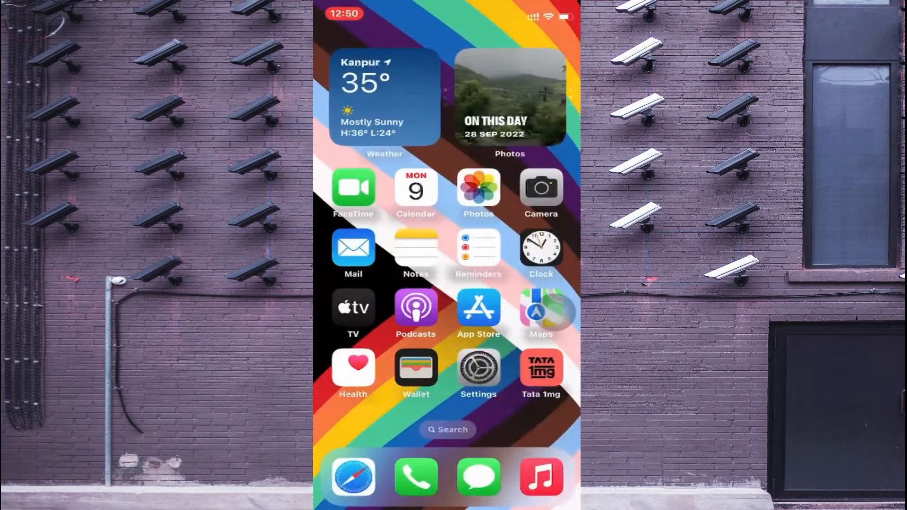
# Search the App Store for 'icsee' and pick the 'icsee pro' suggestion
pyautogui.click(478, 307)
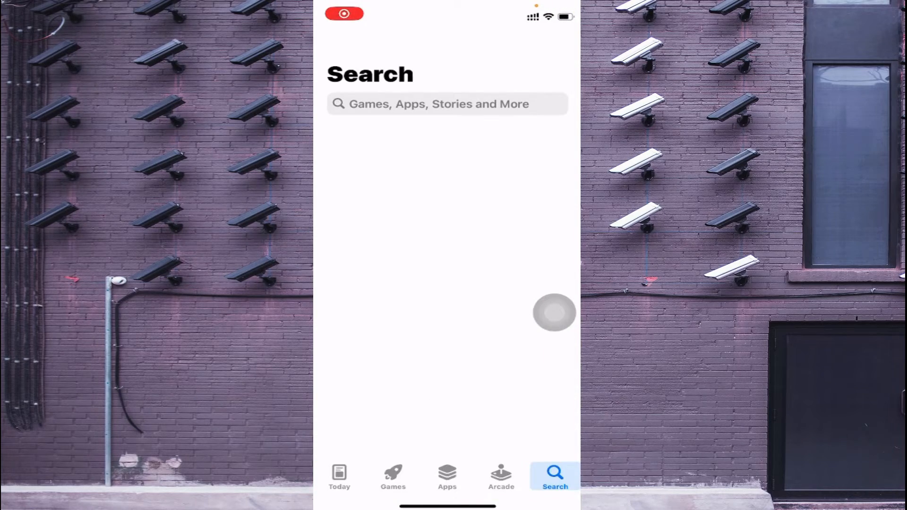
pyautogui.click(445, 103)
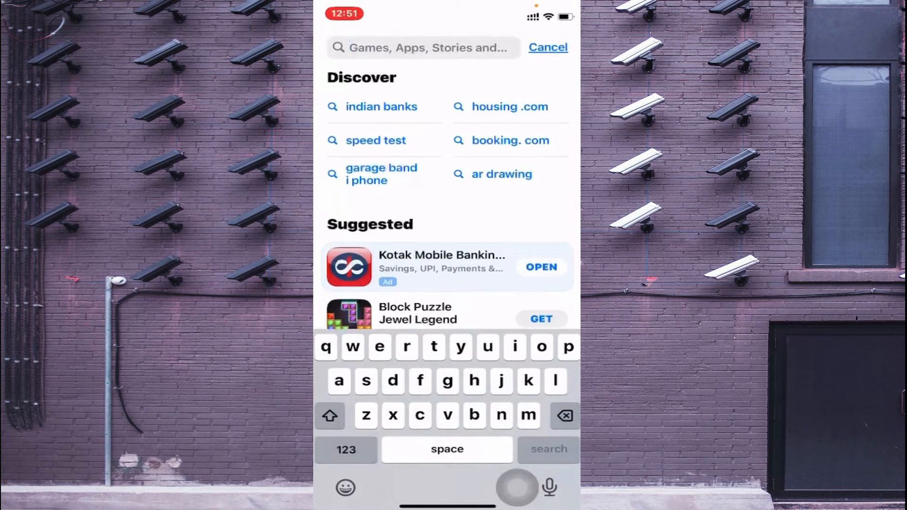
pyautogui.write('icsee')
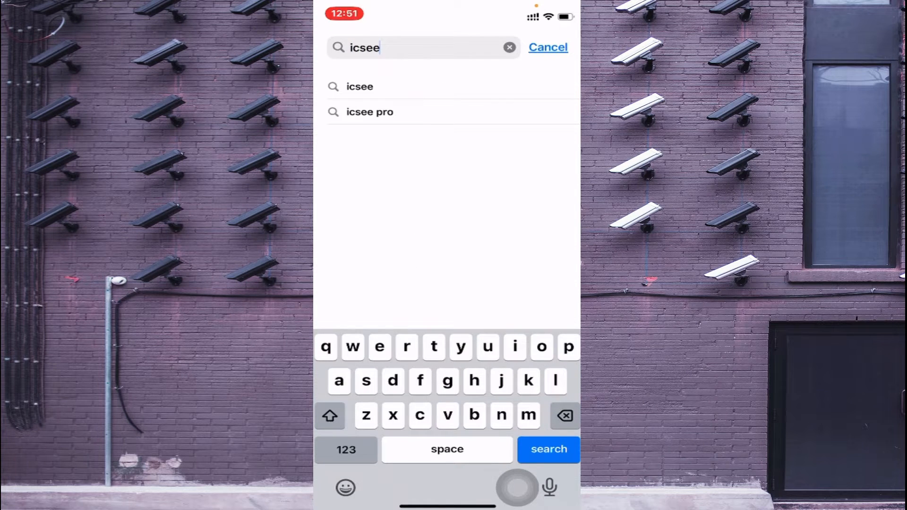
pyautogui.click(369, 111)
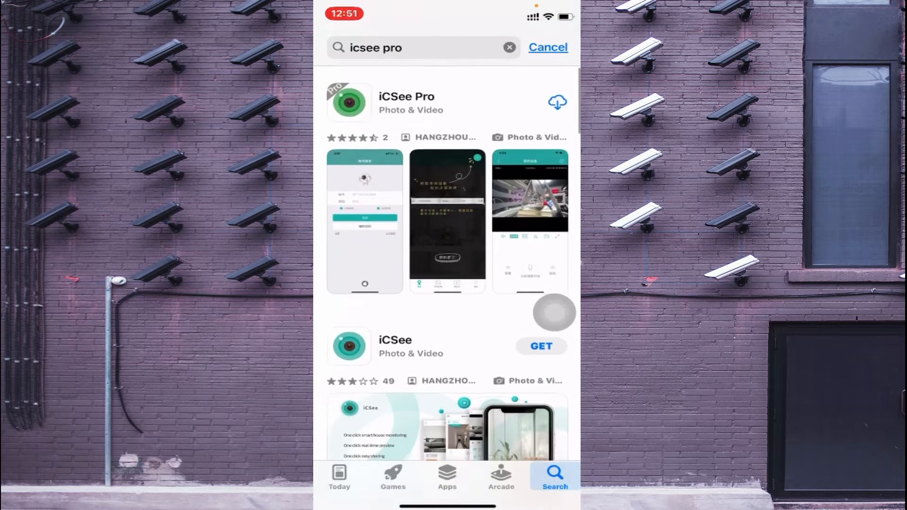
# Download iCSee Pro from its search result until the button reads OPEN
pyautogui.click(557, 101)
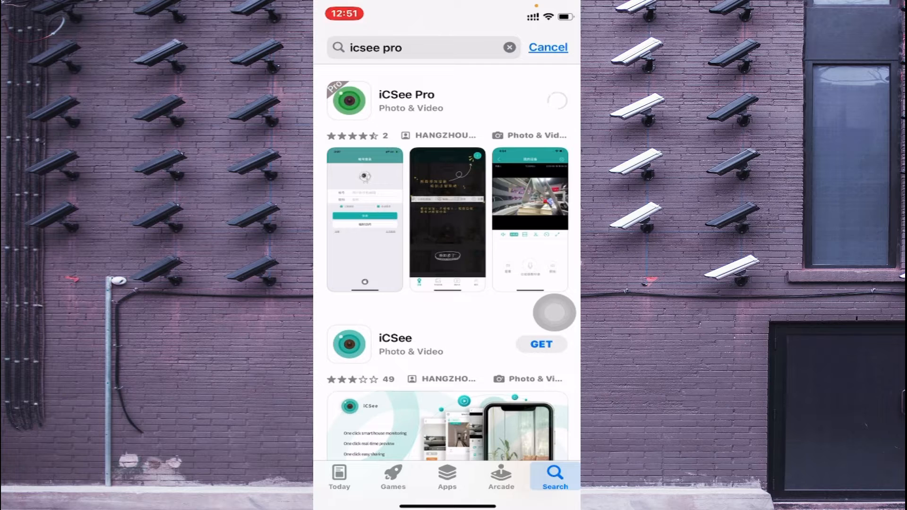
pyautogui.click(556, 100)
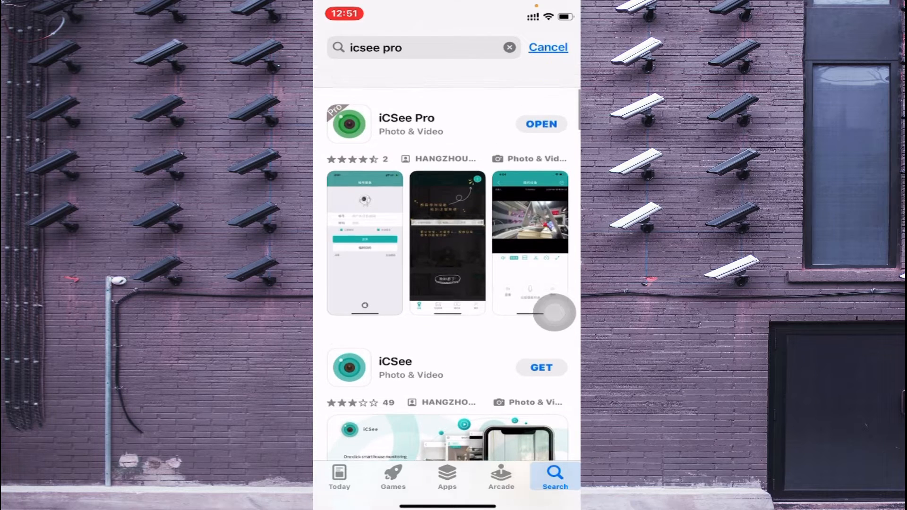
pyautogui.scroll(3)
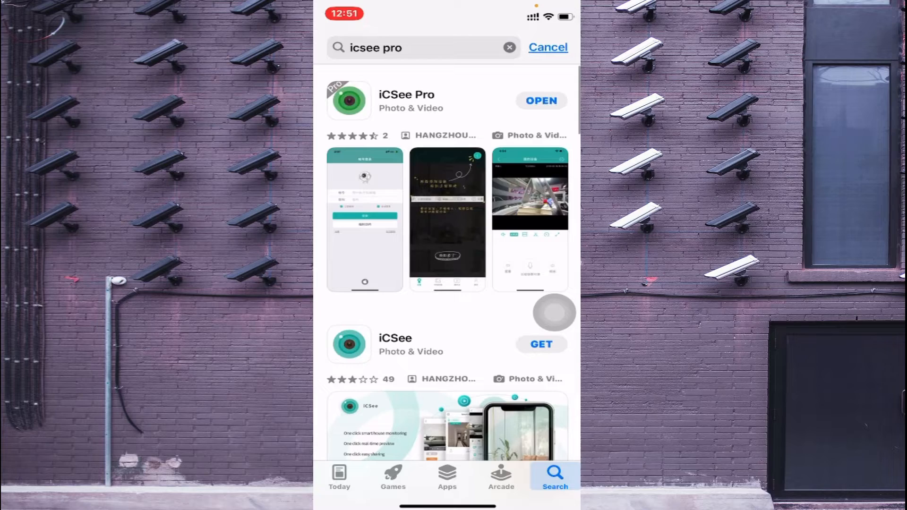
# Launch iCSee Pro, agree to the service agreement, and allow local network access
pyautogui.click(541, 100)
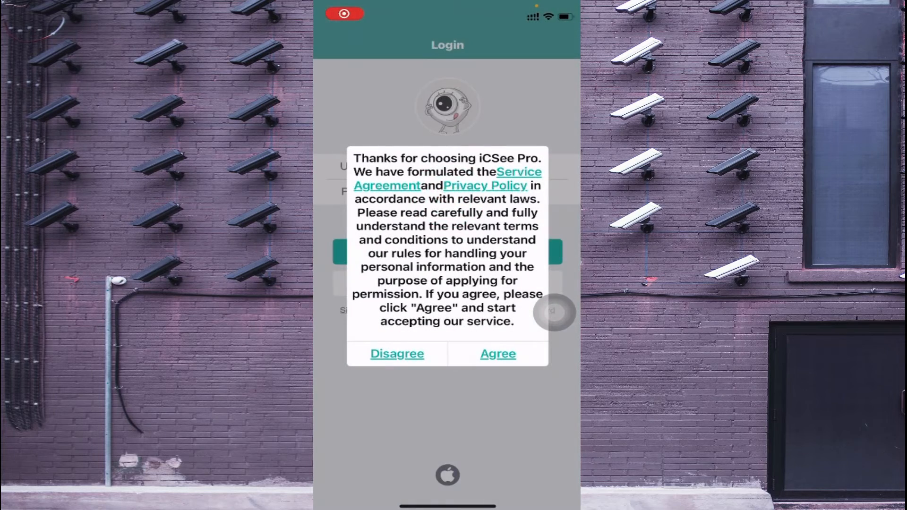
pyautogui.click(497, 353)
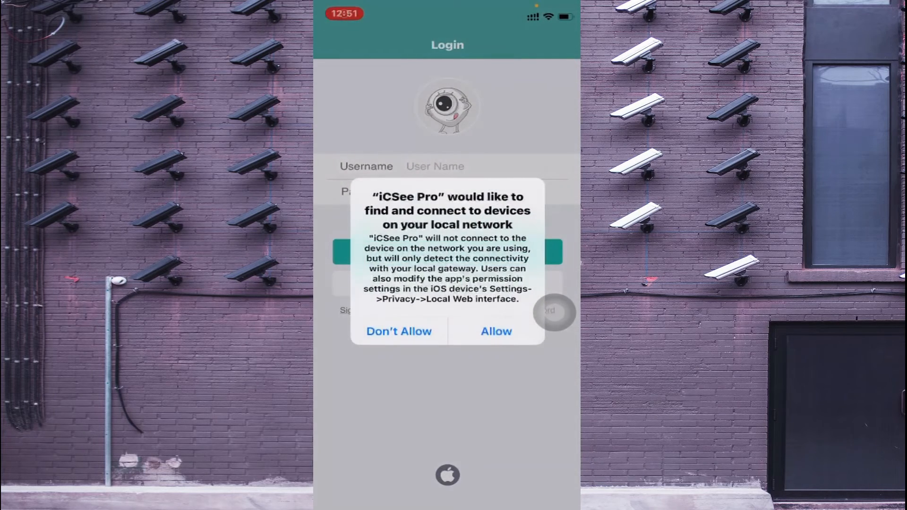
pyautogui.click(494, 330)
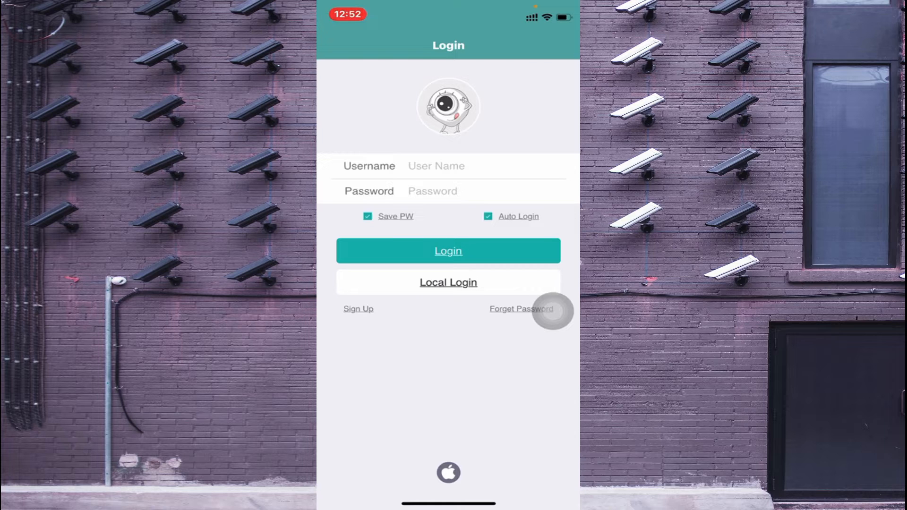
pyautogui.click(357, 308)
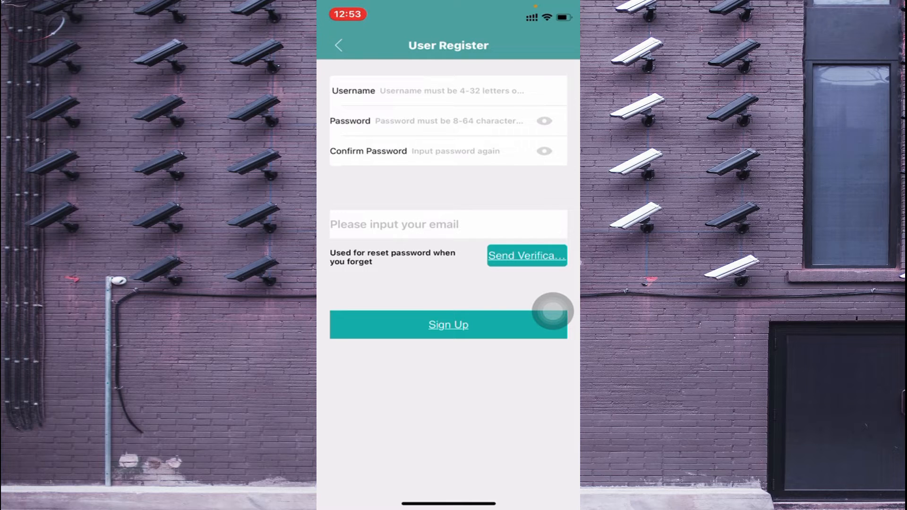
pyautogui.click(447, 225)
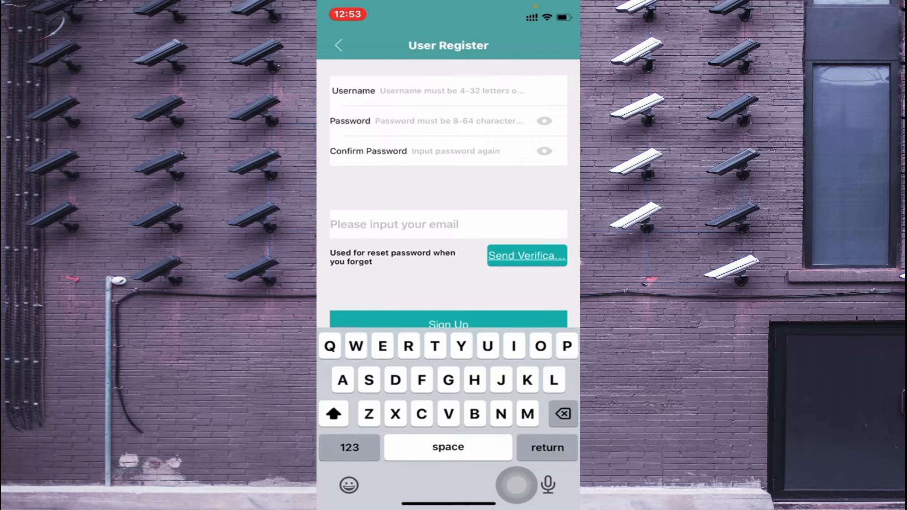
pyautogui.click(338, 46)
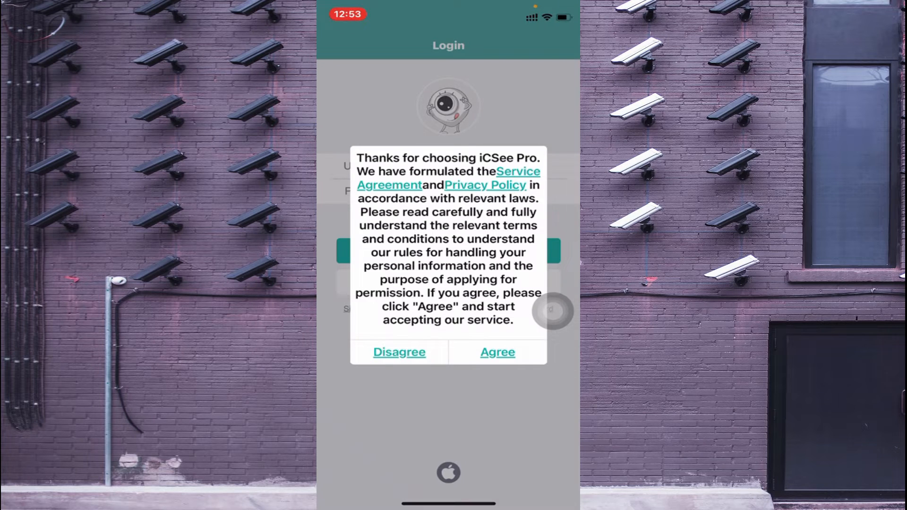
# Agree to the service terms, cancel the iCSee notice, and dismiss the tutorial with 'I know'
pyautogui.click(496, 351)
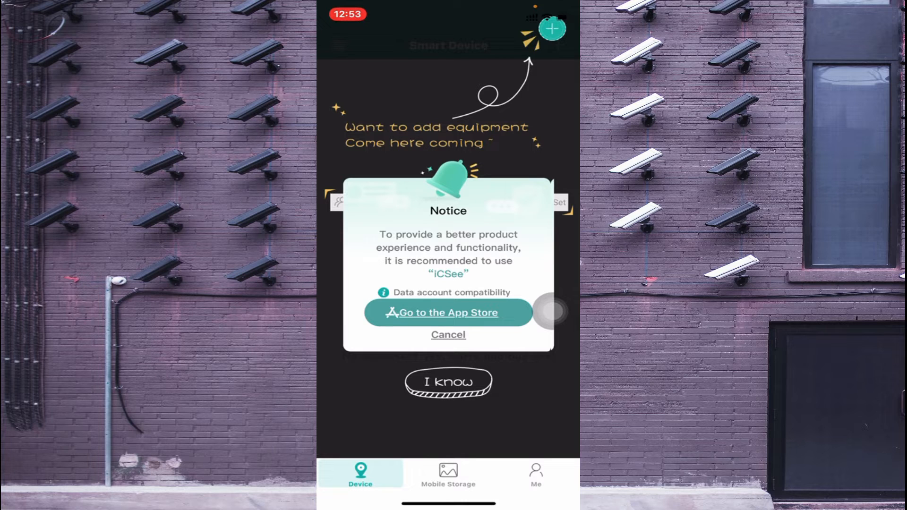
pyautogui.click(447, 334)
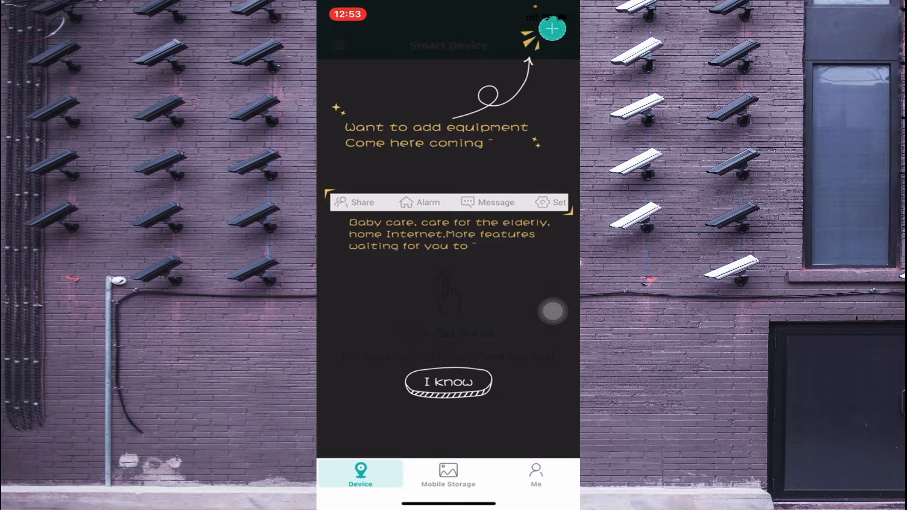
pyautogui.click(448, 382)
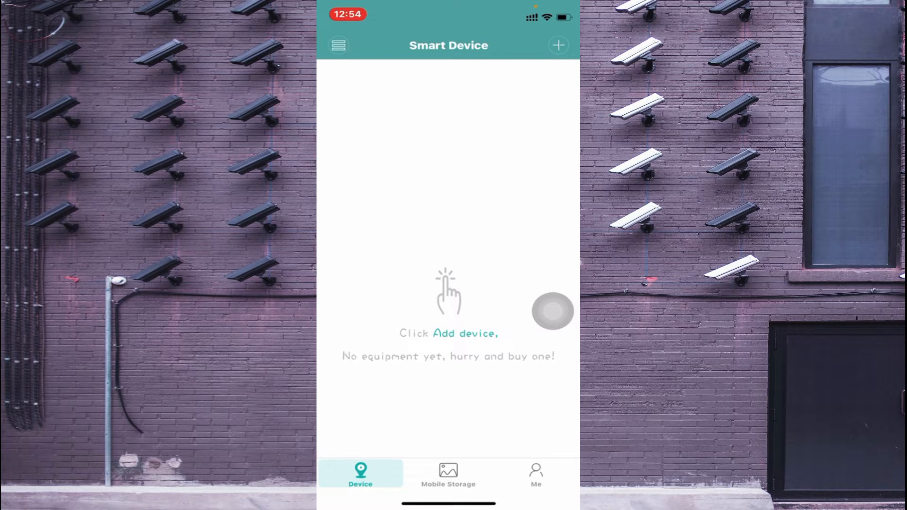
# Use the + button on Smart Device to reach the Add Device page
pyautogui.click(557, 45)
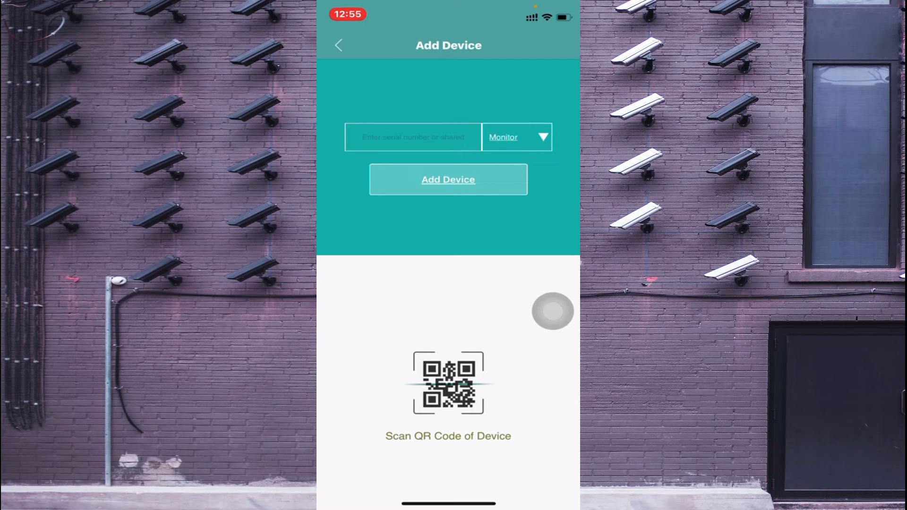
# Keep Monitor as device type, enter the recorder's serial number, and submit Add Device
pyautogui.click(447, 383)
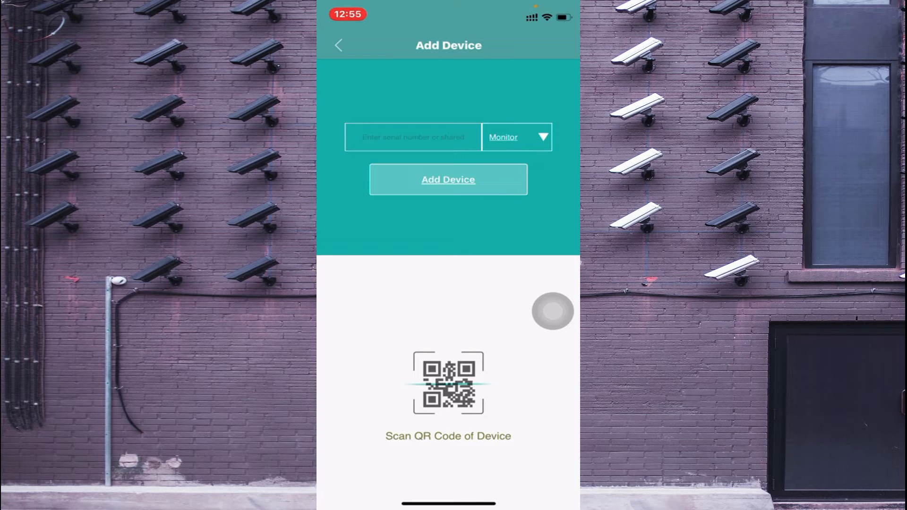
pyautogui.click(515, 137)
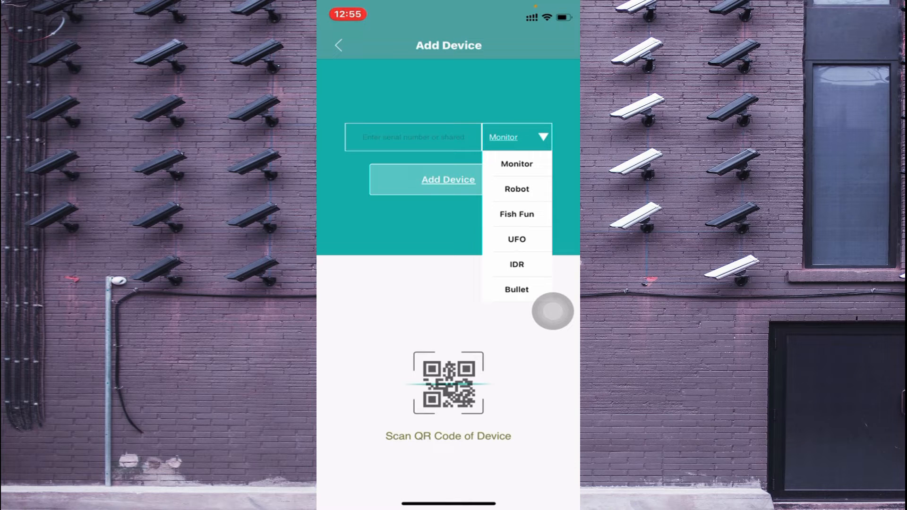
pyautogui.click(515, 164)
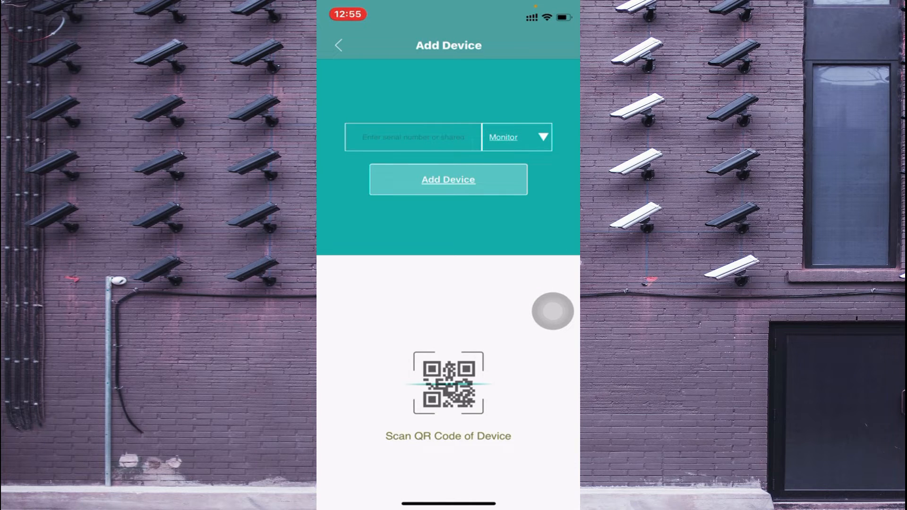
pyautogui.click(410, 137)
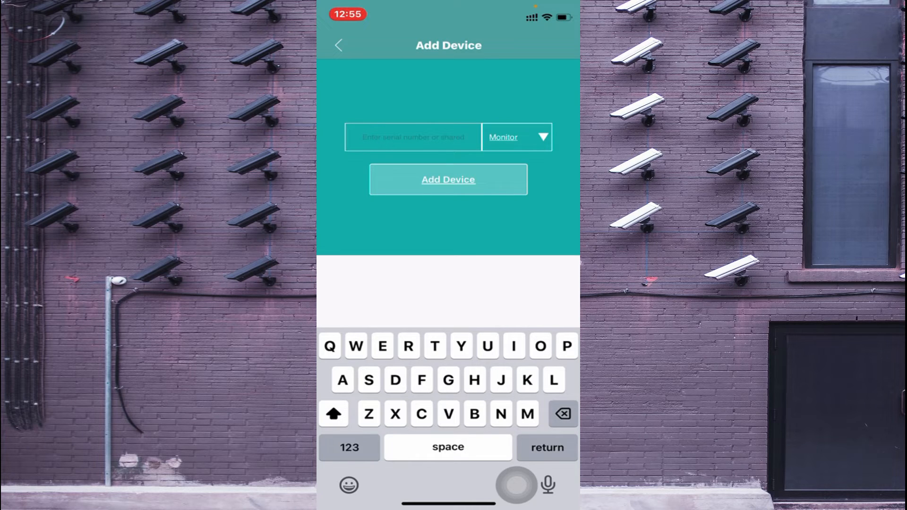
pyautogui.click(348, 447)
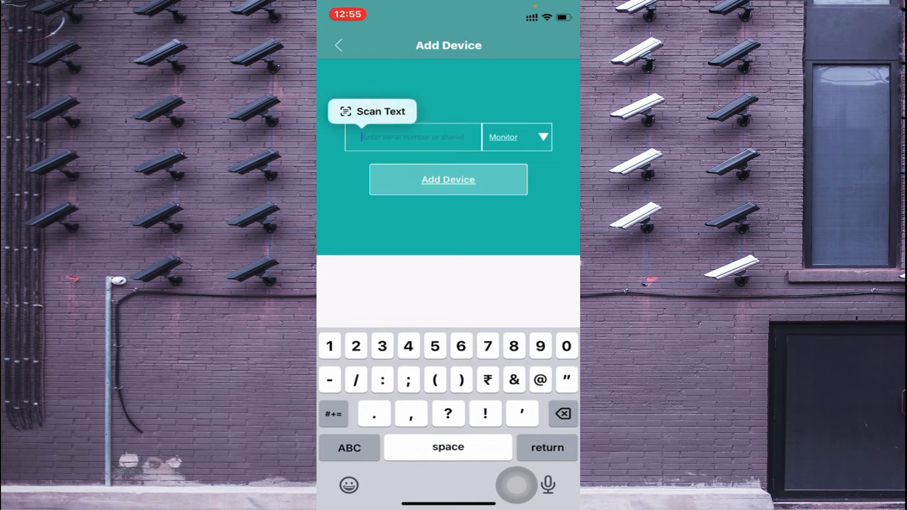
pyautogui.click(349, 448)
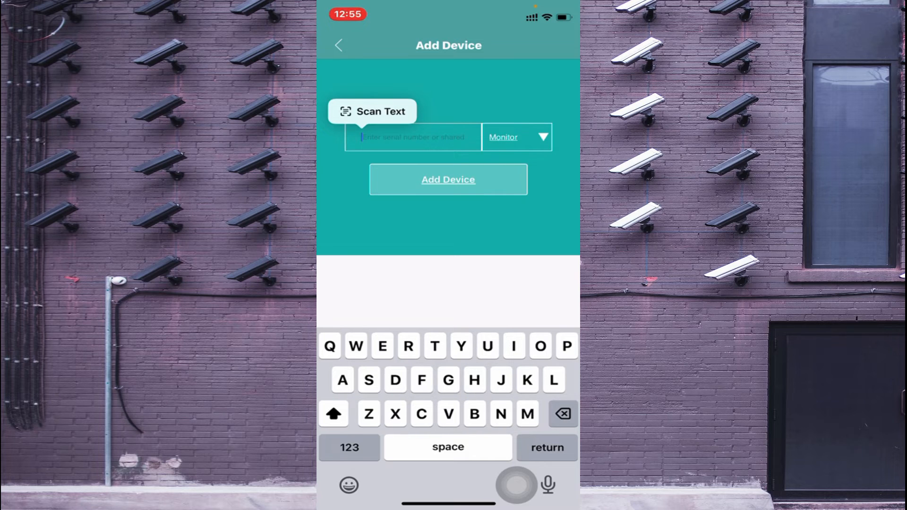
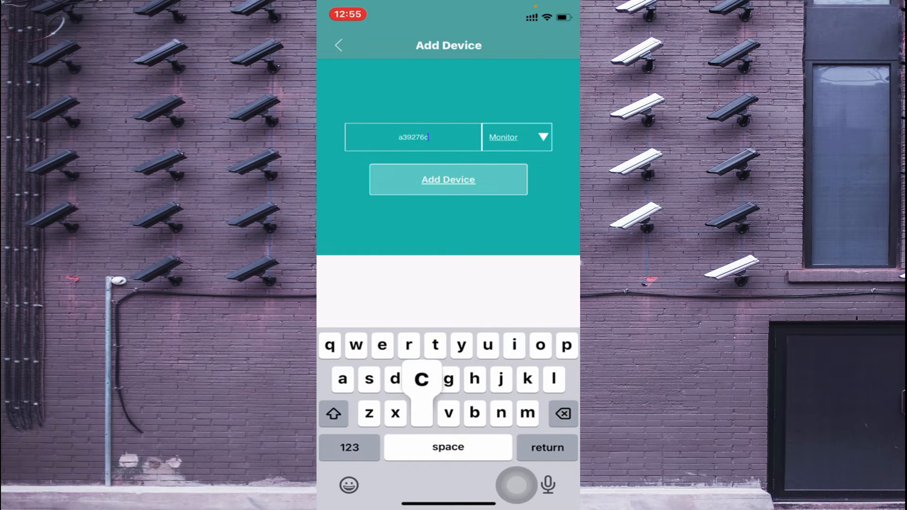
pyautogui.click(349, 448)
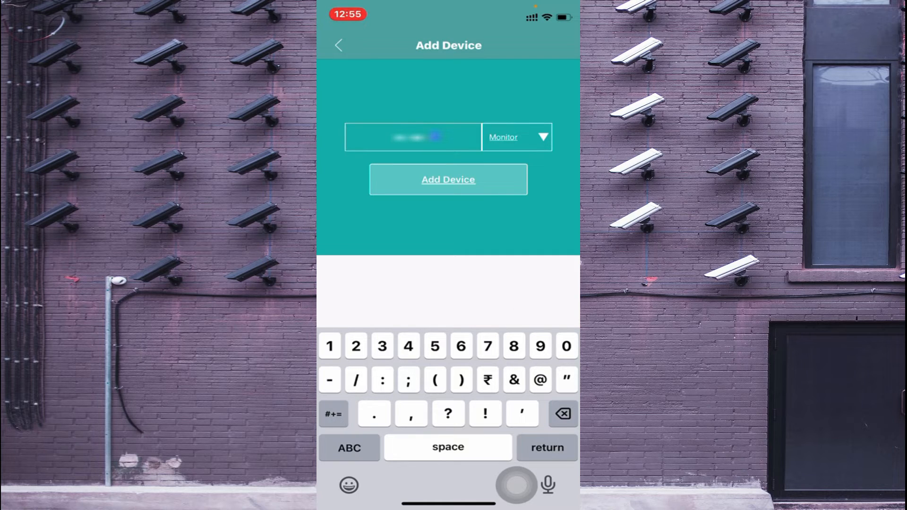
pyautogui.click(348, 447)
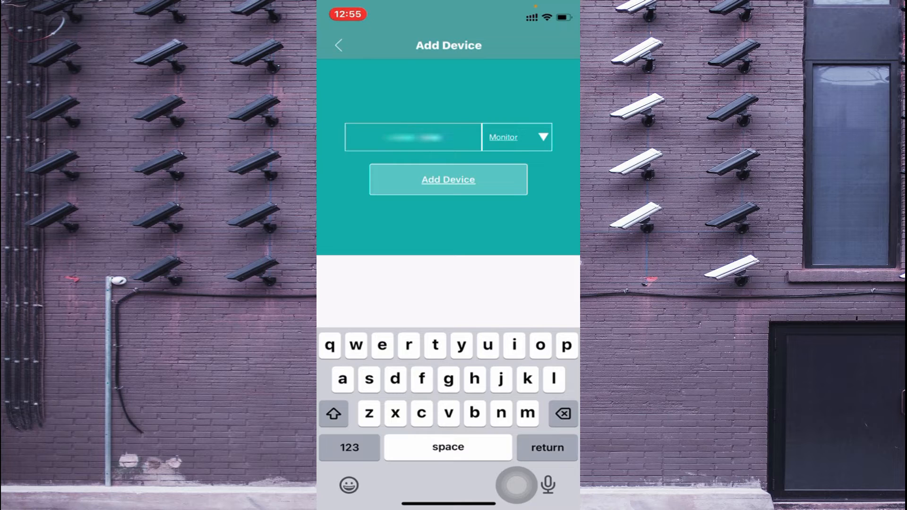
pyautogui.click(348, 447)
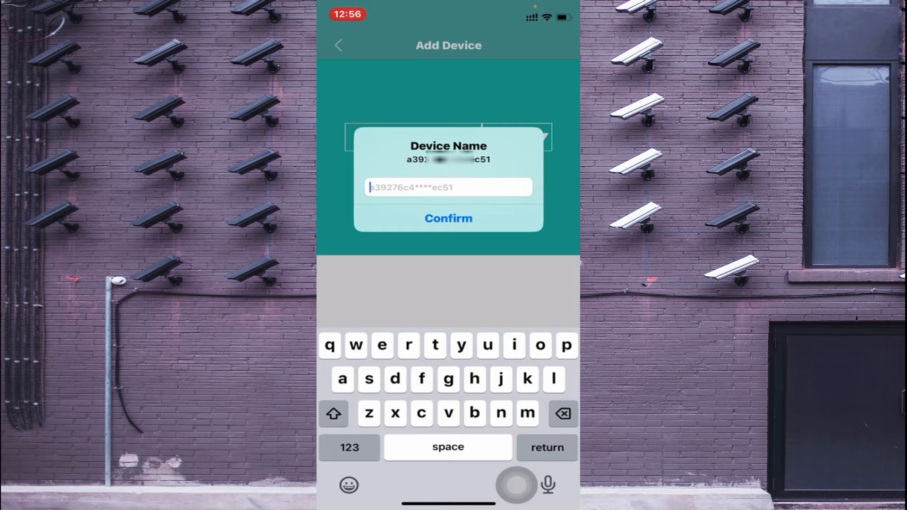
# Replace the default device name with 44 and confirm
pyautogui.click(348, 447)
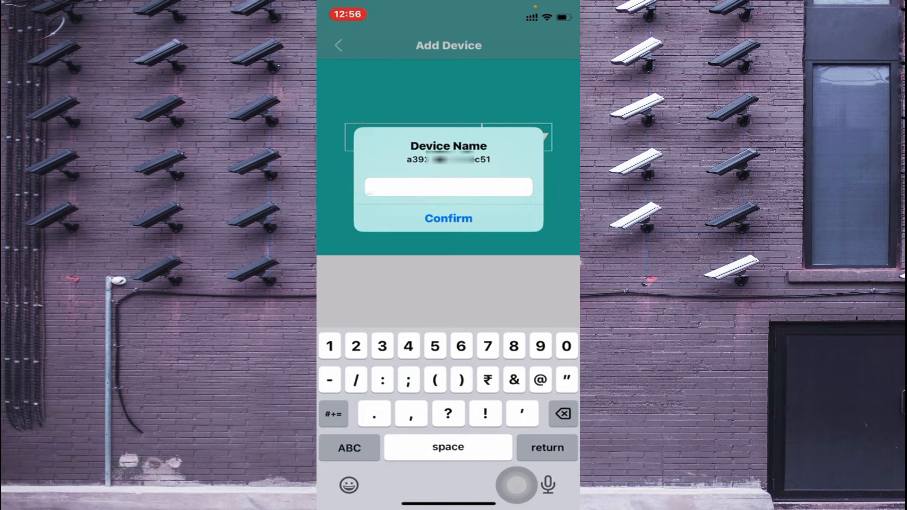
pyautogui.click(448, 218)
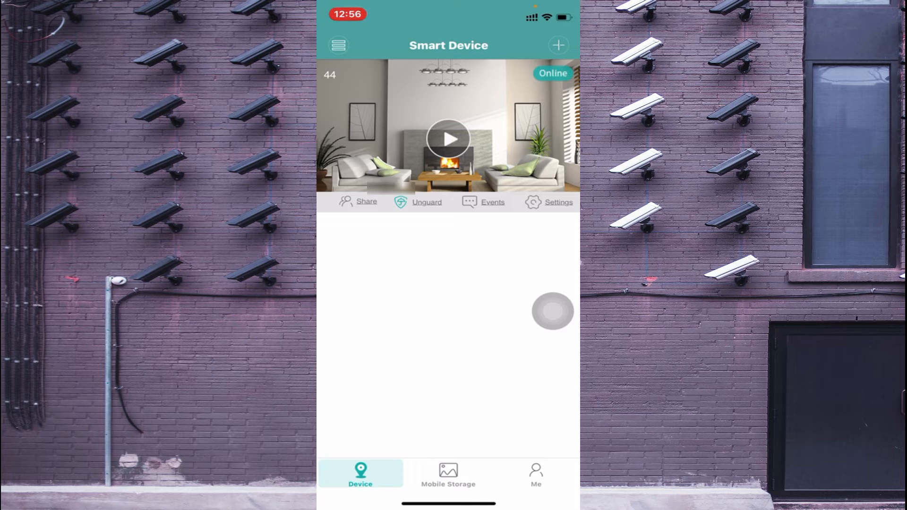
# Open device 44's live view, confirm the password prompt, then return to the device list
pyautogui.click(447, 139)
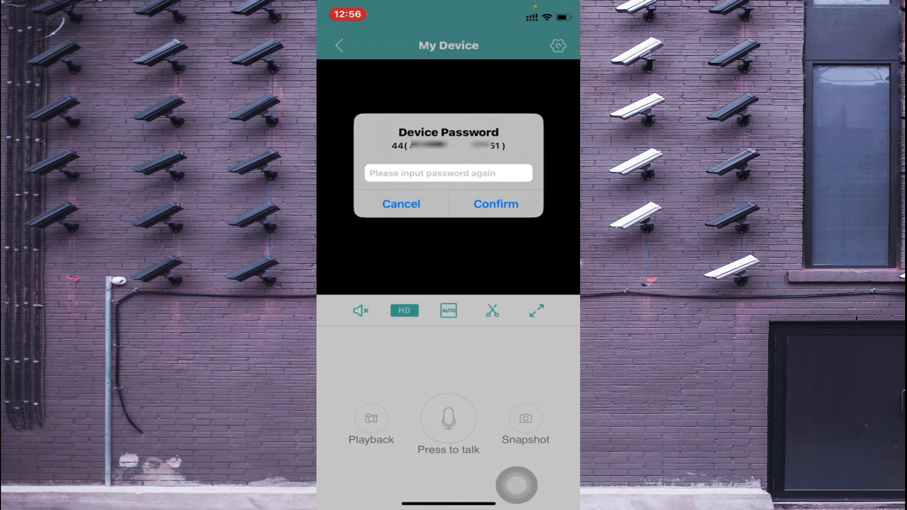
pyautogui.click(494, 203)
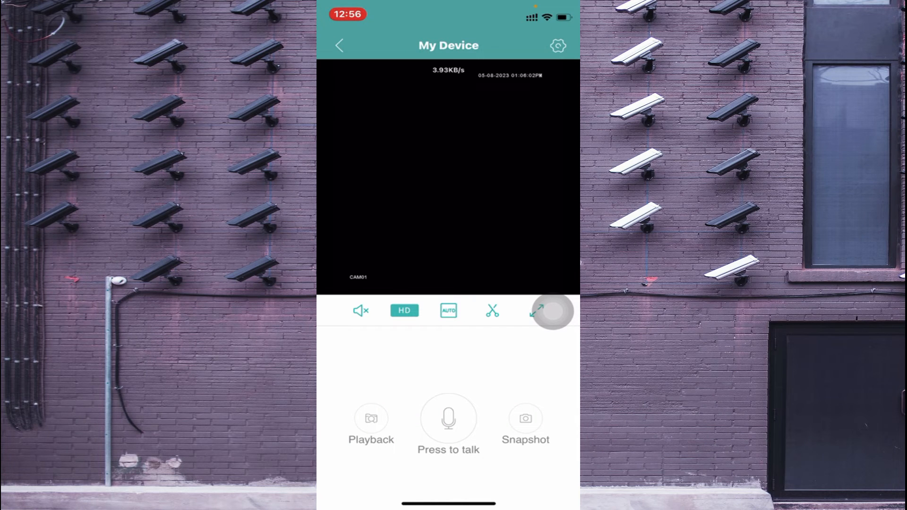
pyautogui.click(339, 46)
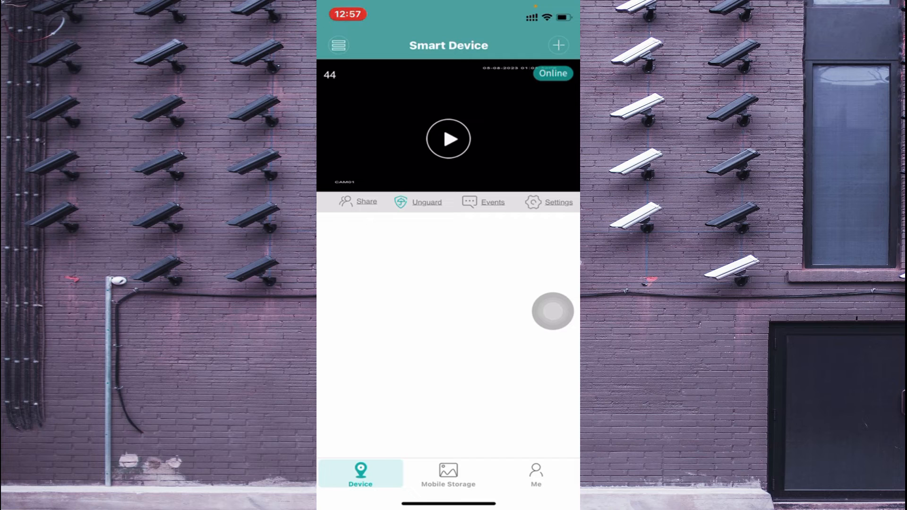
pyautogui.click(556, 201)
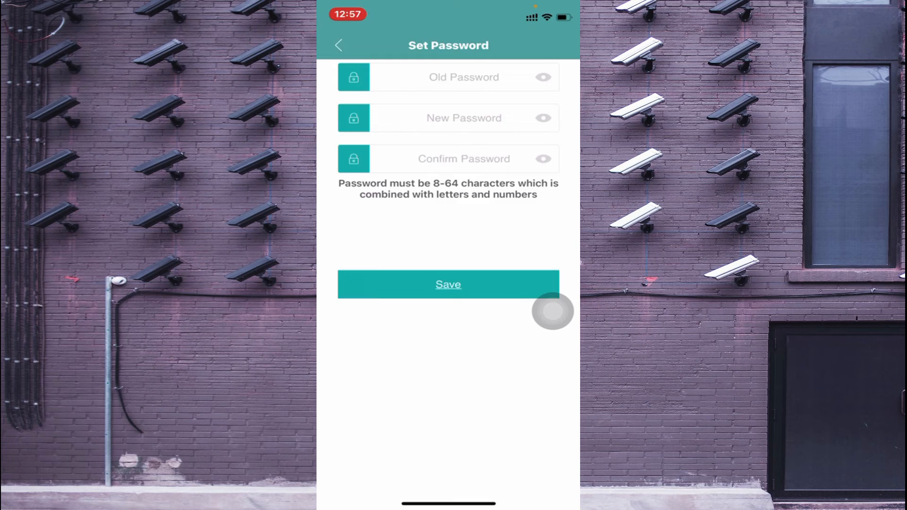
pyautogui.click(339, 46)
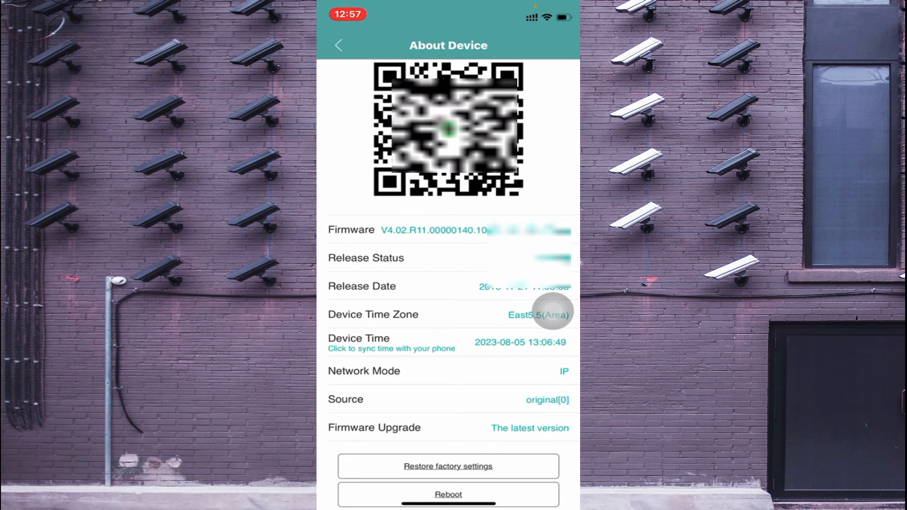
pyautogui.click(339, 46)
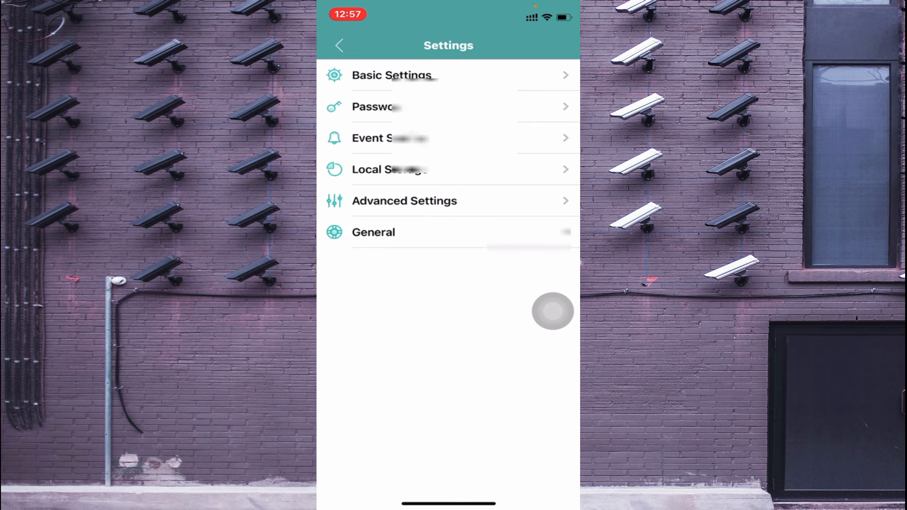
pyautogui.click(340, 45)
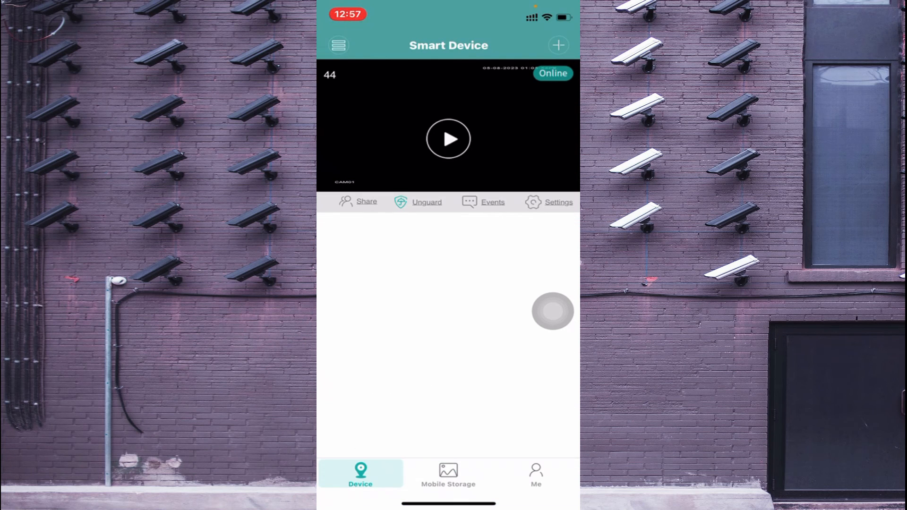